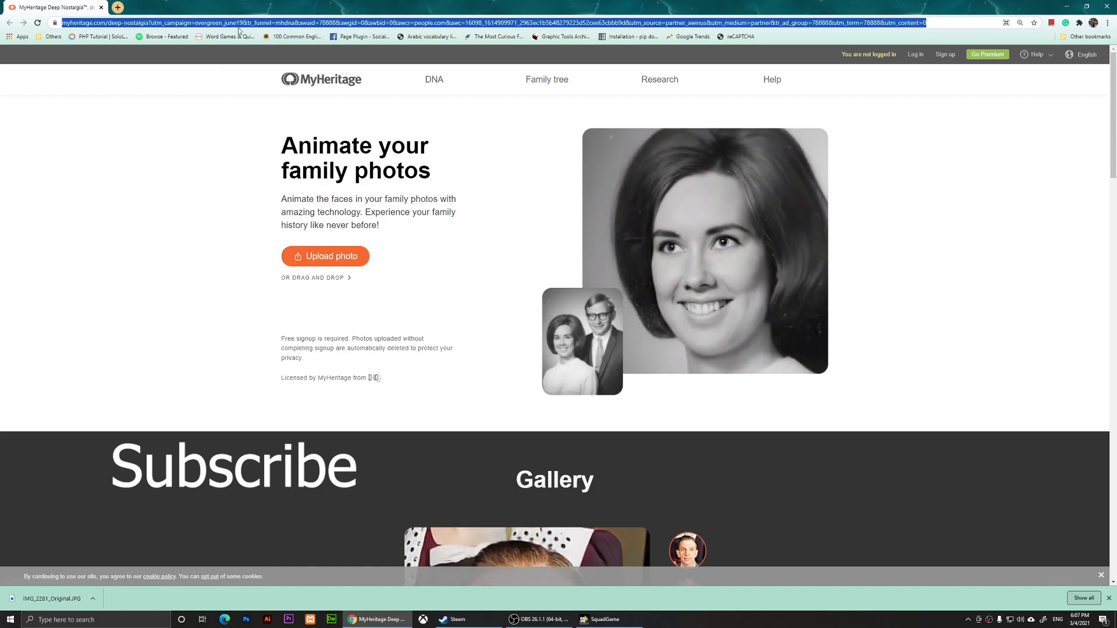
pyautogui.moveTo(259, 70)
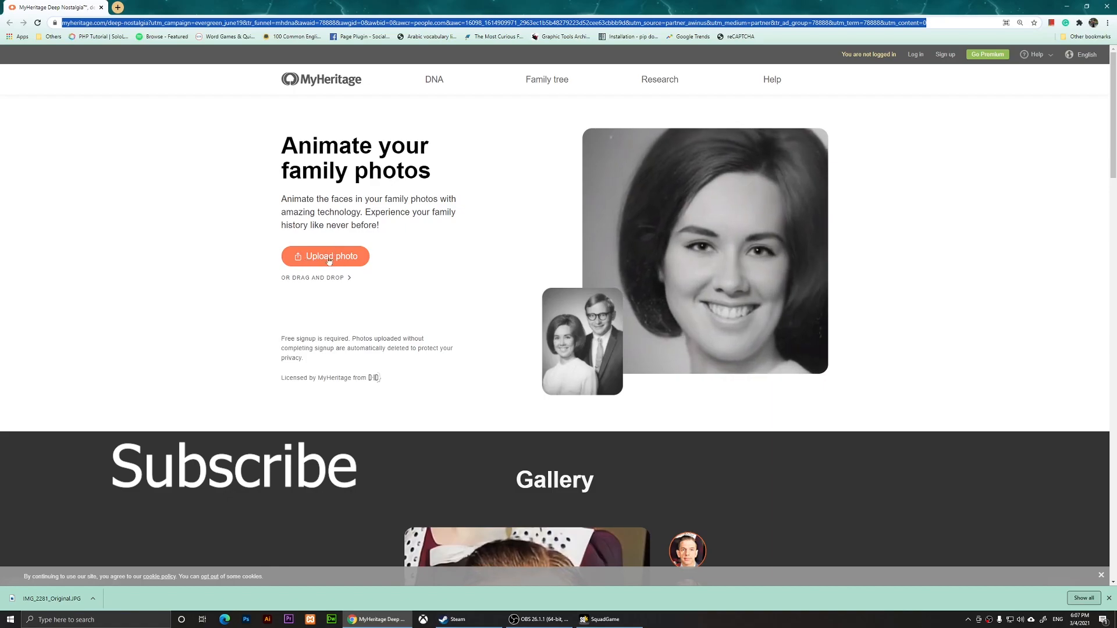
# Start a photo upload and pick IMG_2281_Original.JPG from the Desktop in the file picker.
pyautogui.click(326, 256)
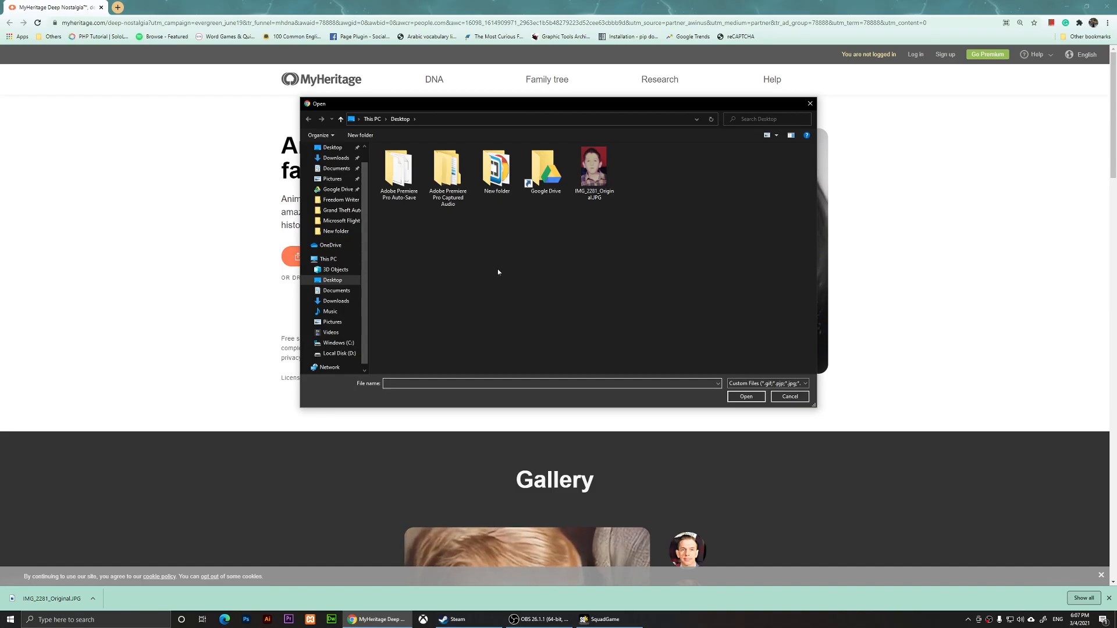
pyautogui.click(593, 168)
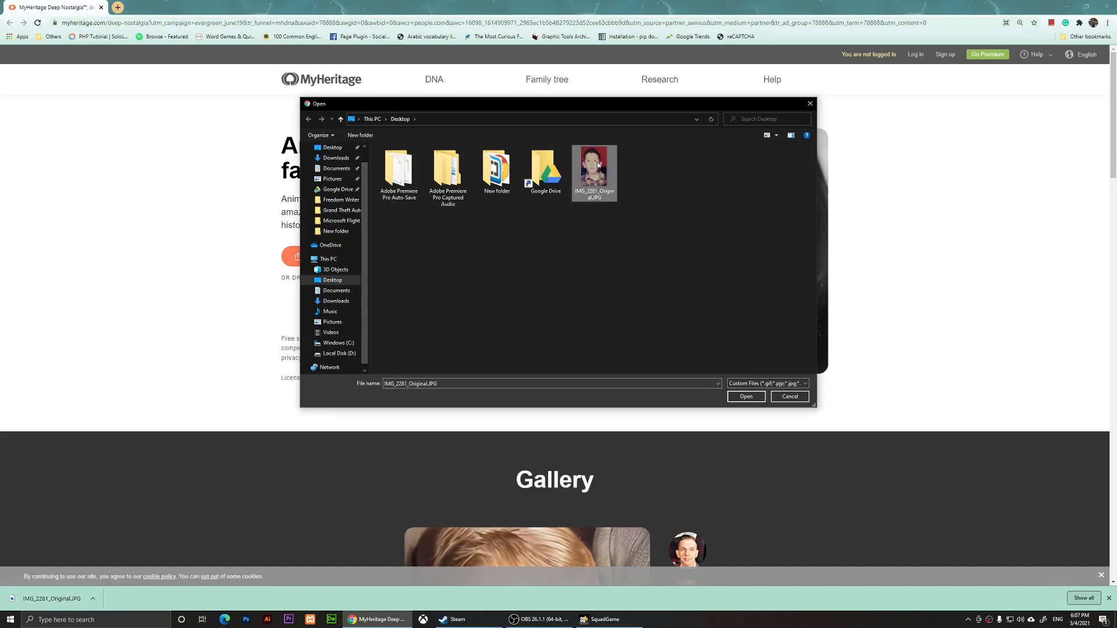
pyautogui.moveTo(644, 129)
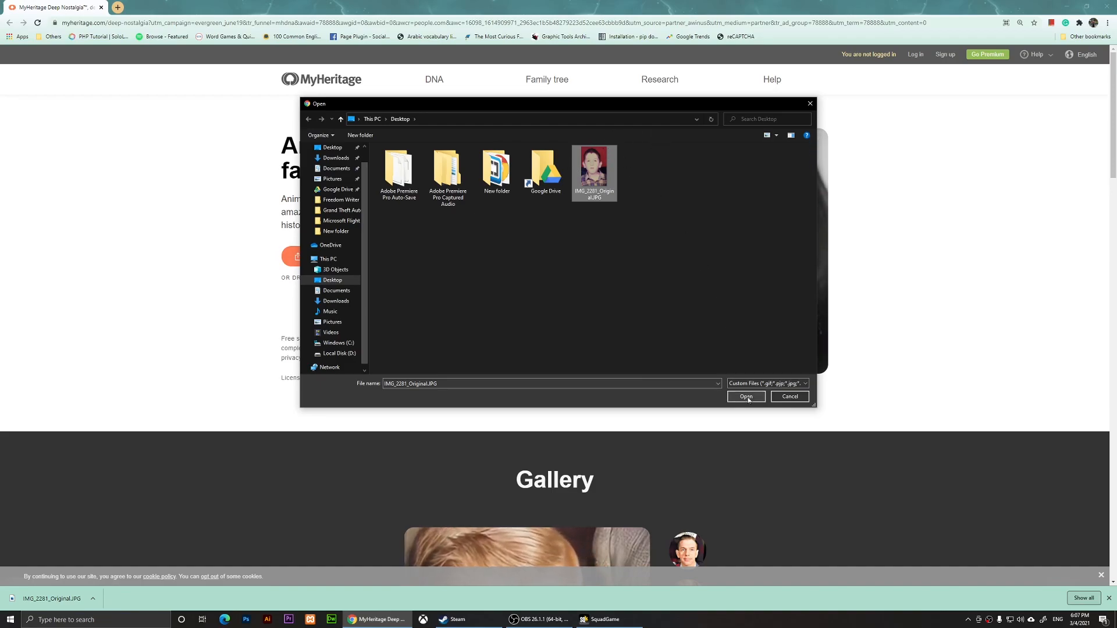
# Upload the photo and sign in with the Google account so the portrait gets animated.
pyautogui.click(746, 396)
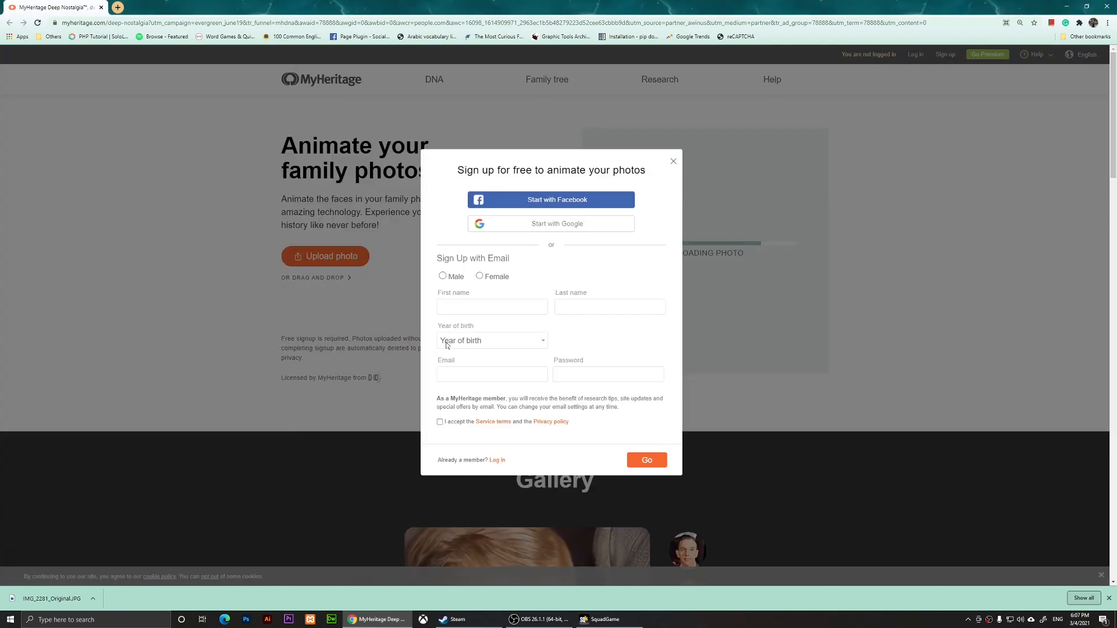
pyautogui.moveTo(586, 228)
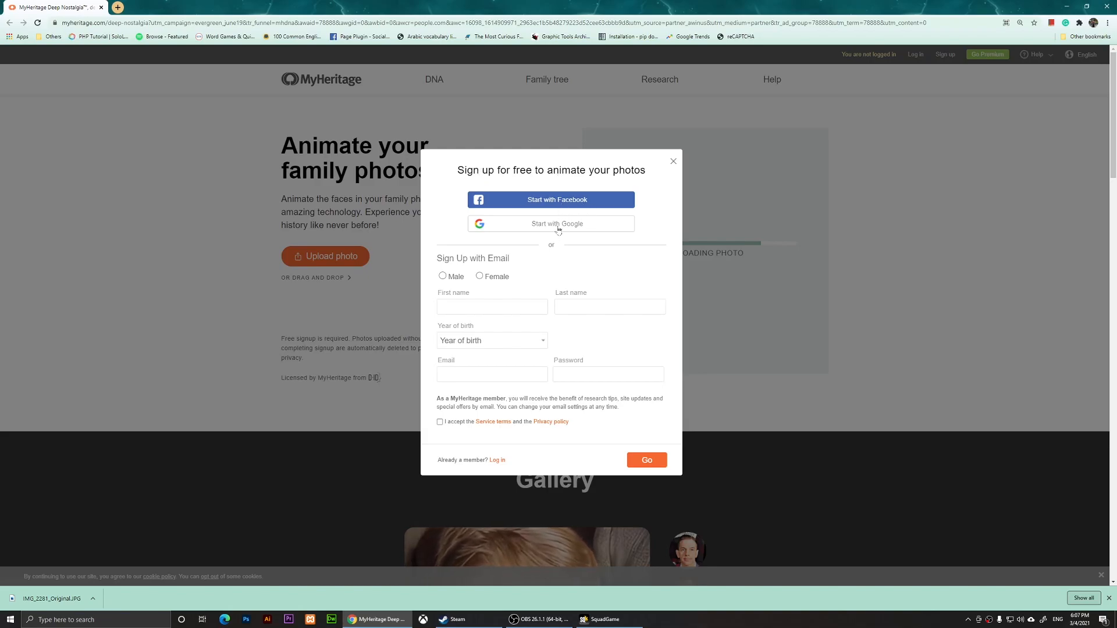
pyautogui.click(552, 224)
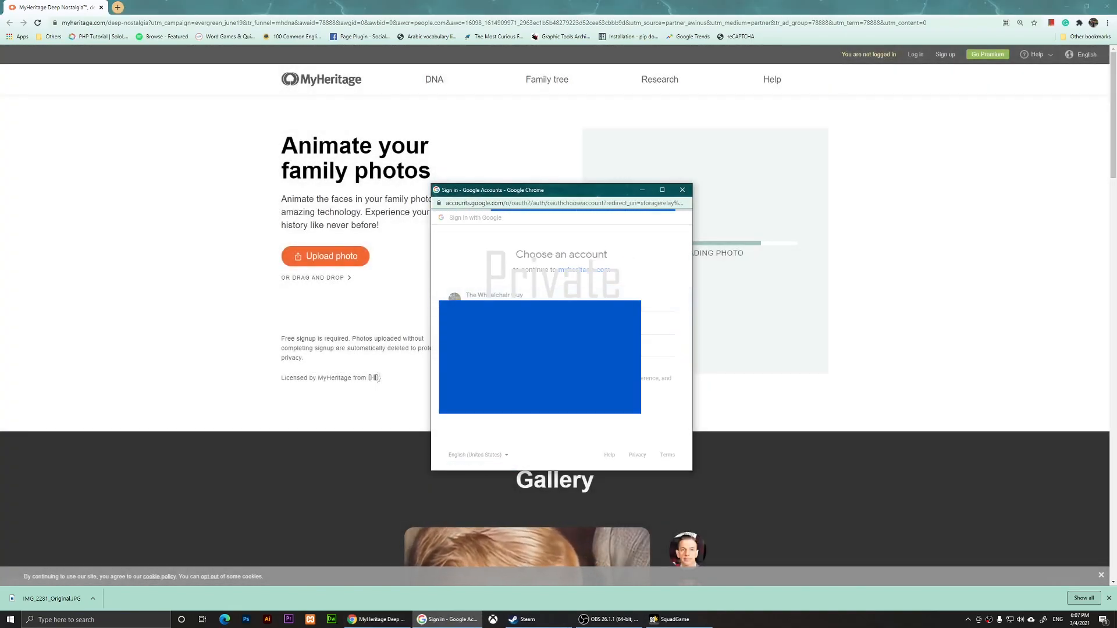
pyautogui.click(682, 190)
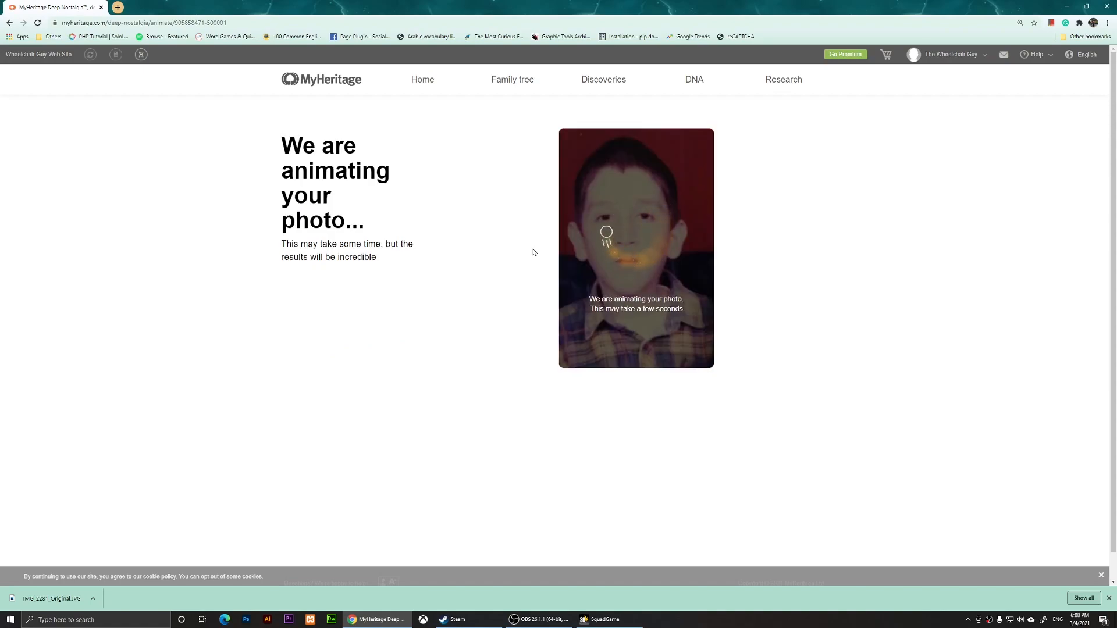
pyautogui.moveTo(754, 203)
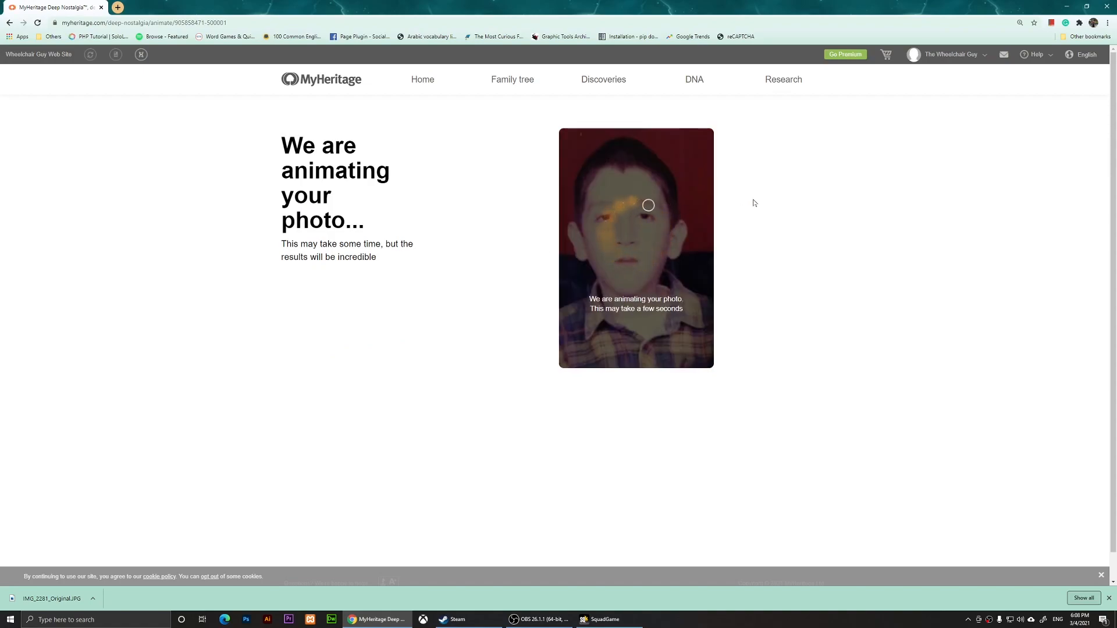
pyautogui.moveTo(705, 227)
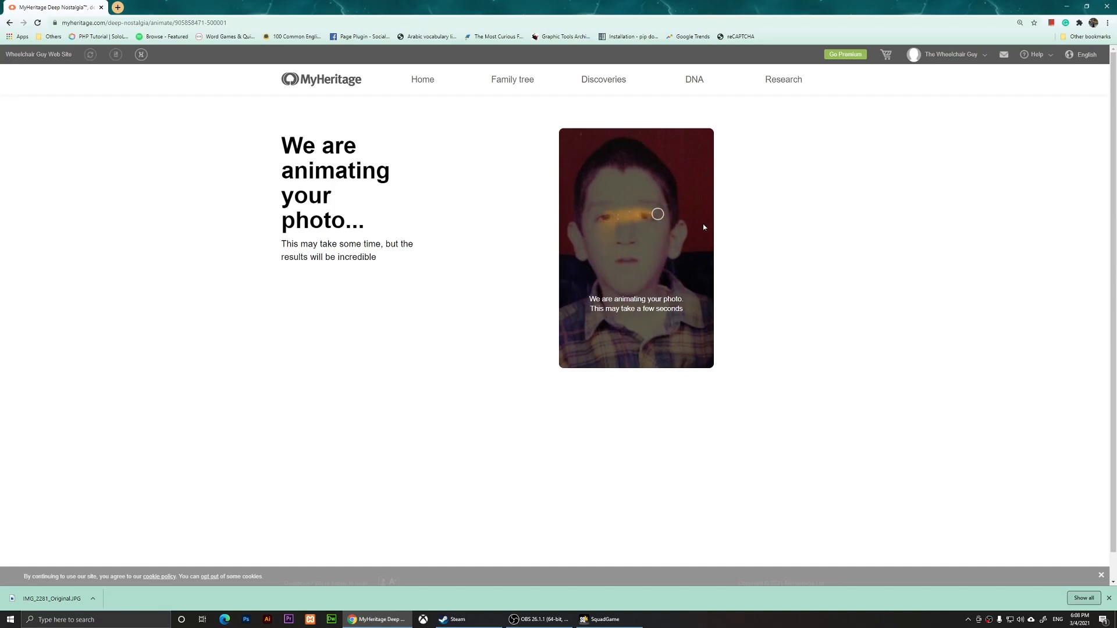
pyautogui.moveTo(805, 256)
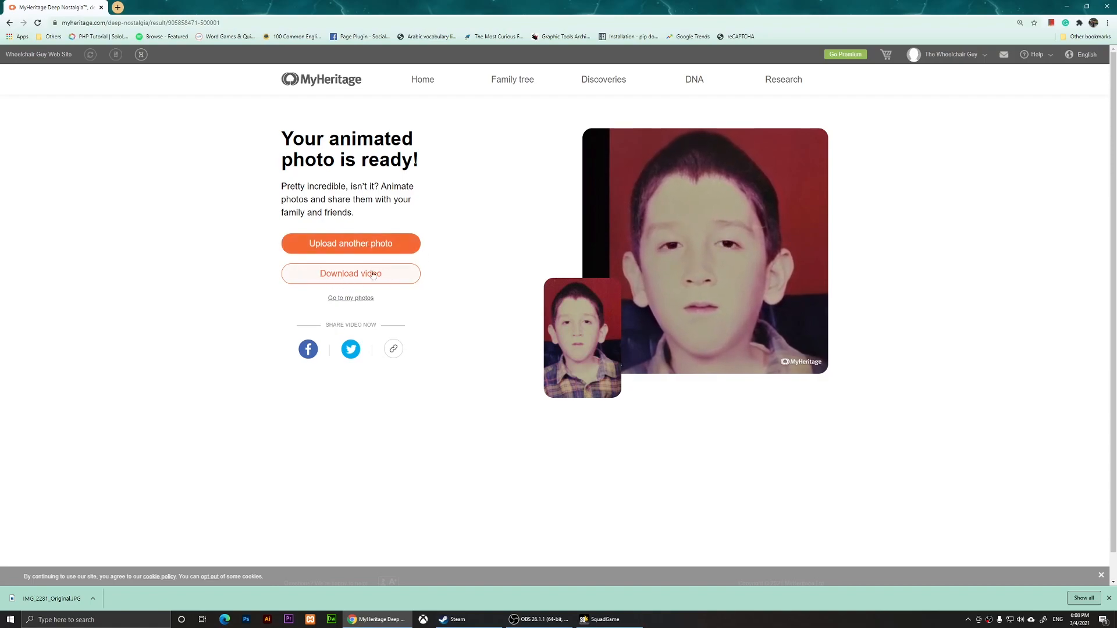
# Download the finished animated video as an mp4 file.
pyautogui.click(351, 273)
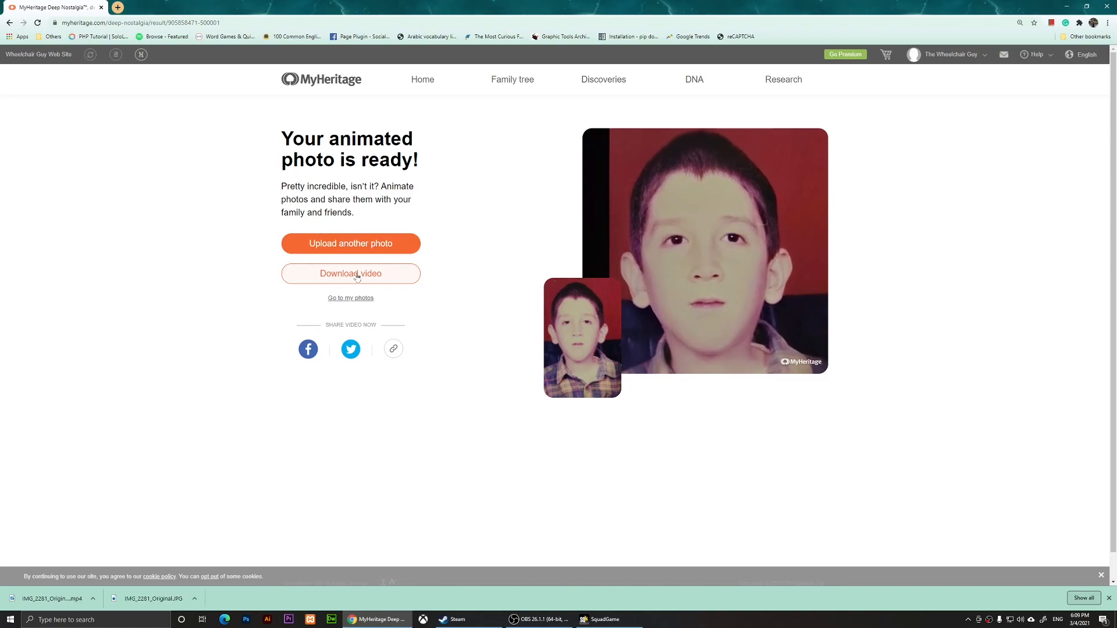